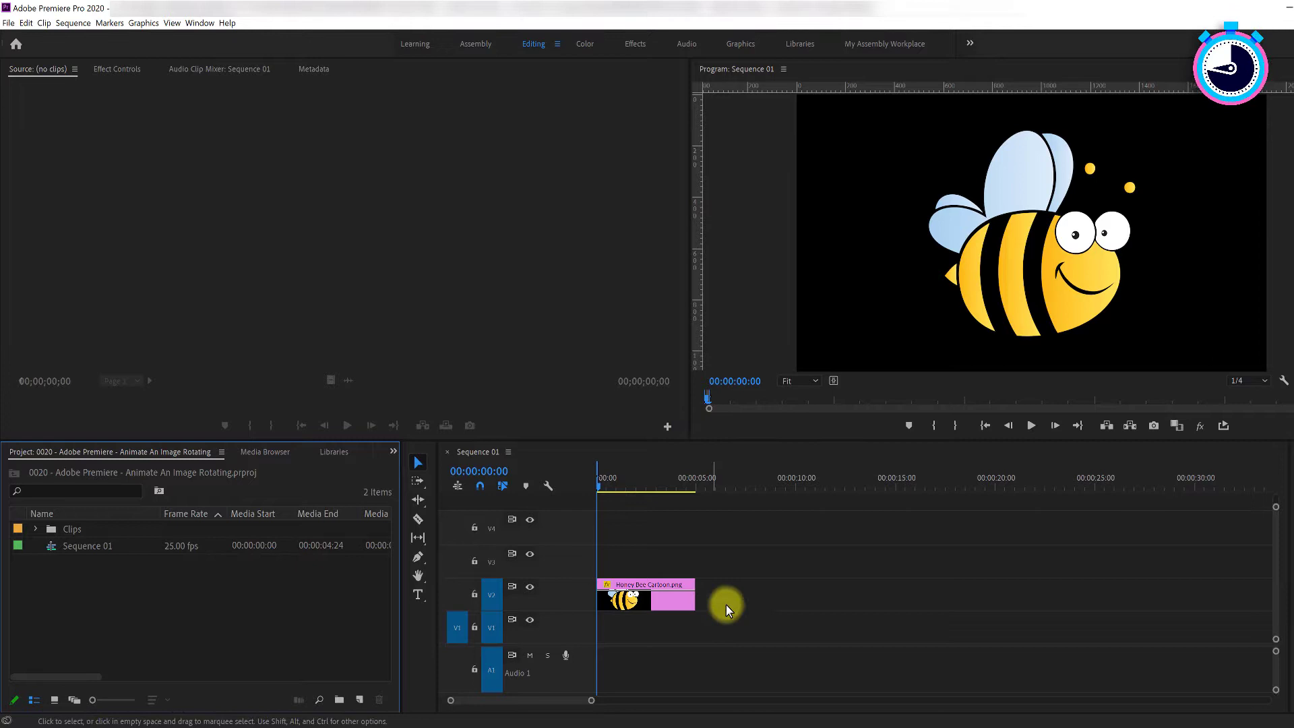
pyautogui.moveTo(985, 379)
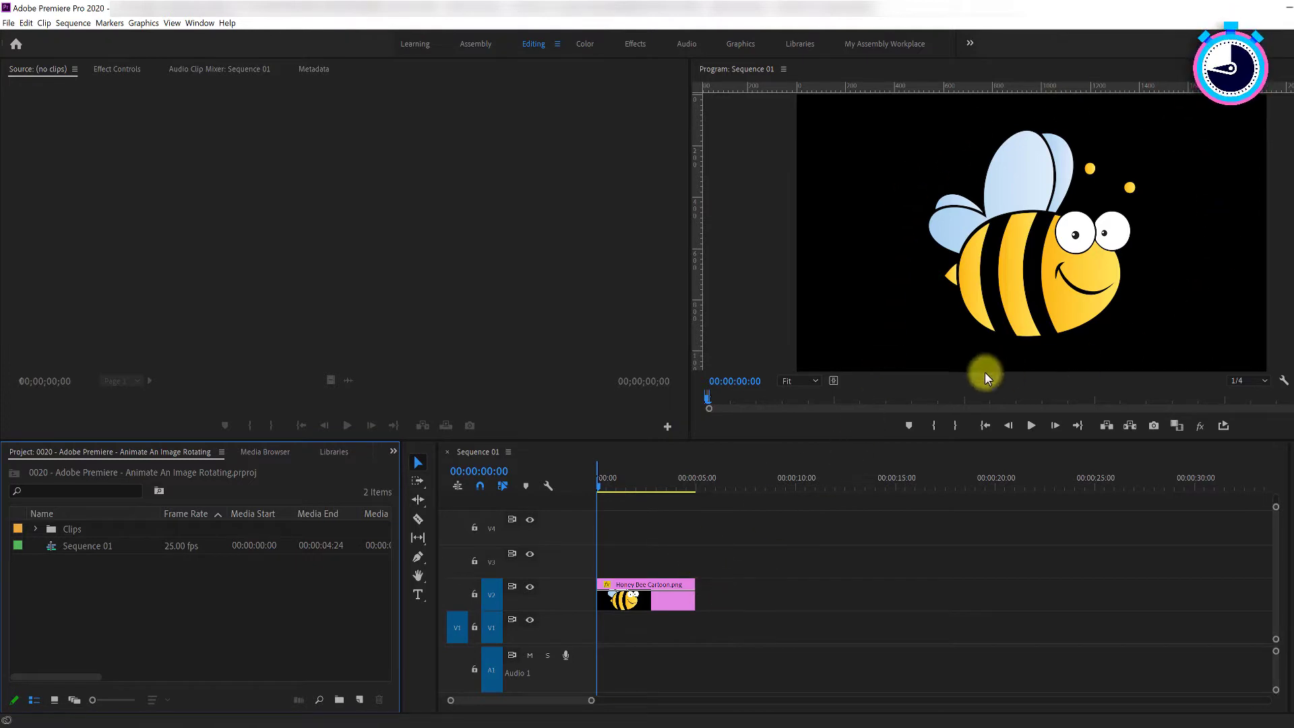
pyautogui.moveTo(918, 318)
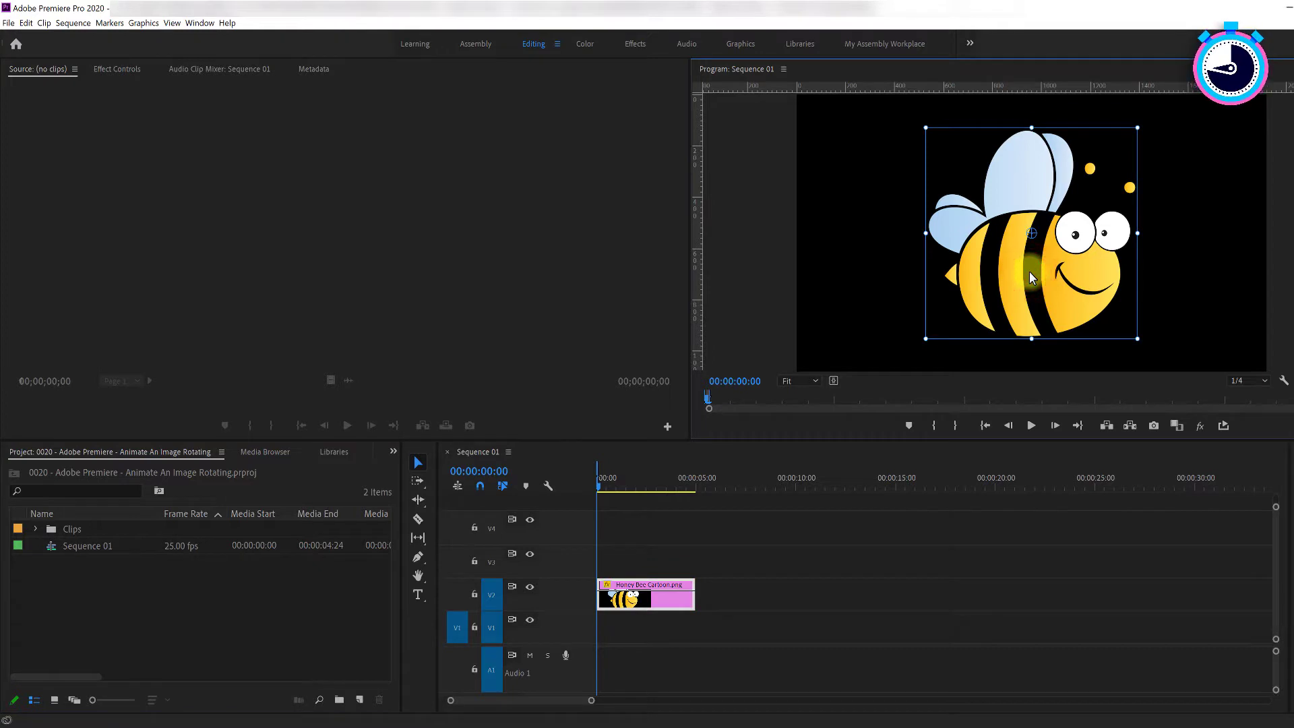
# - Select the bee clip, expand Motion, and set a first Rotation keyframe at 0 degrees
pyautogui.click(119, 69)
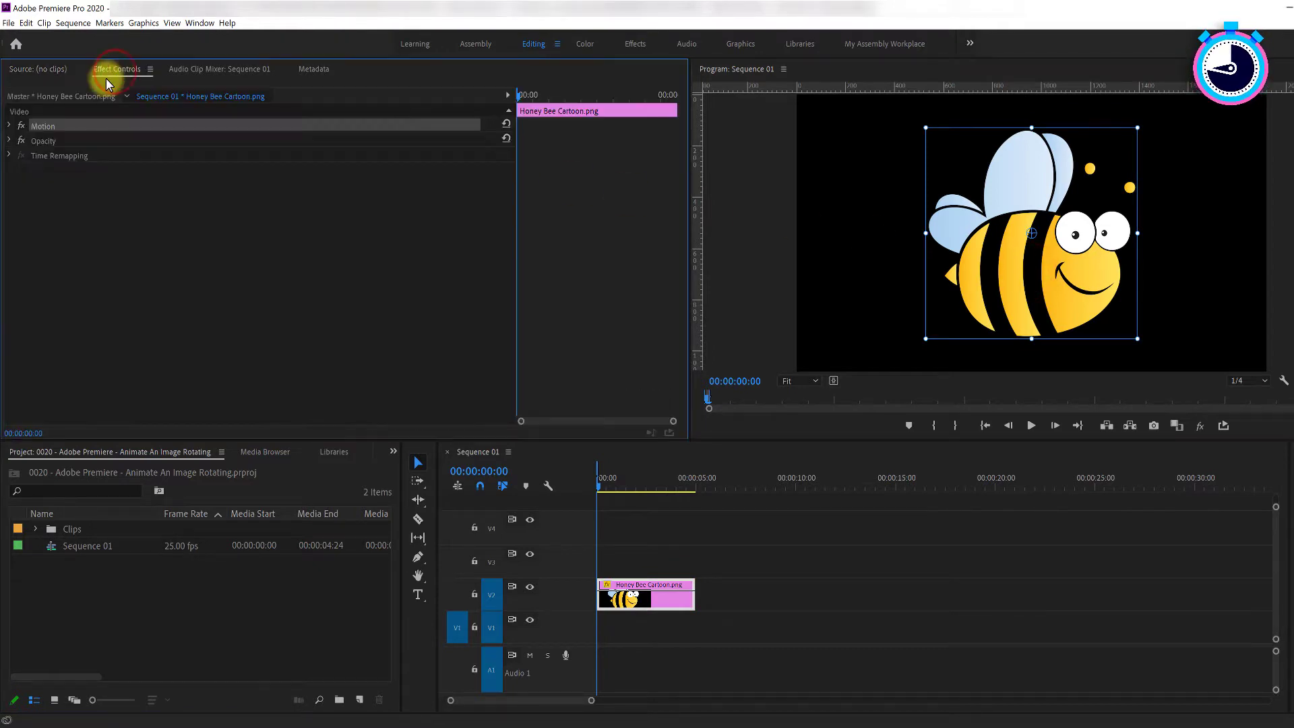
pyautogui.click(7, 125)
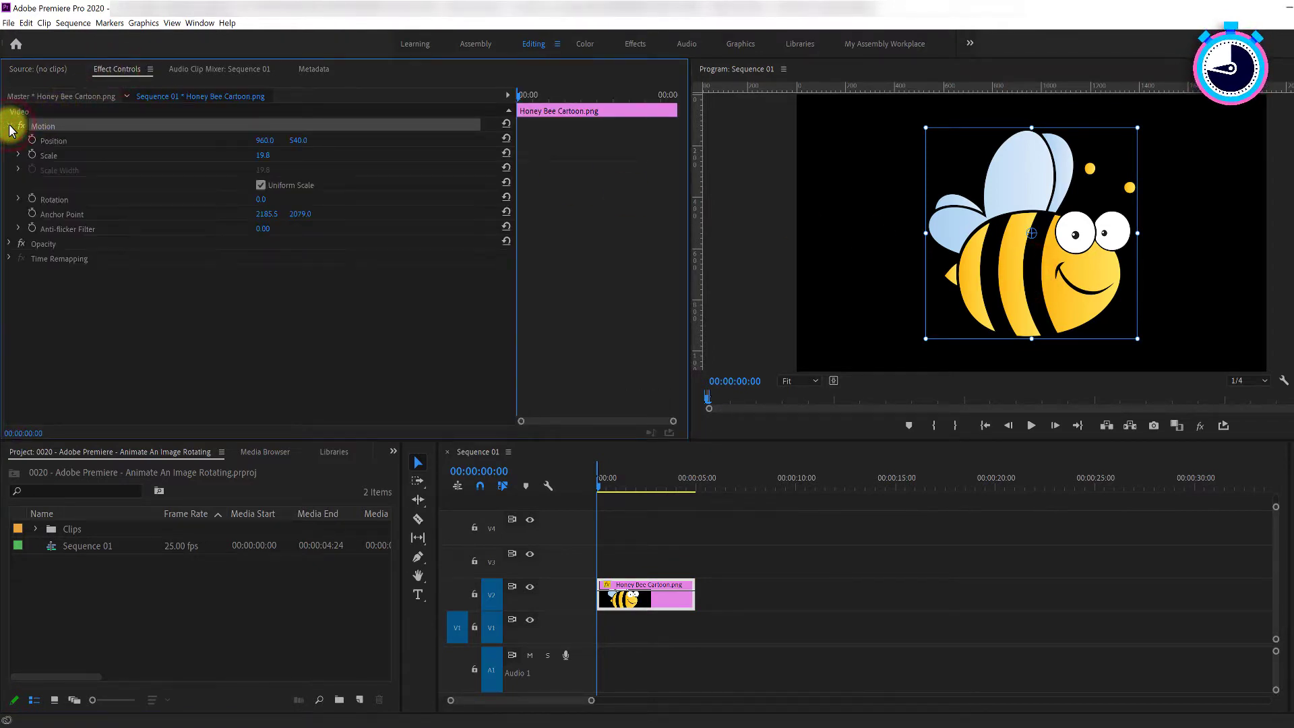
pyautogui.click(520, 98)
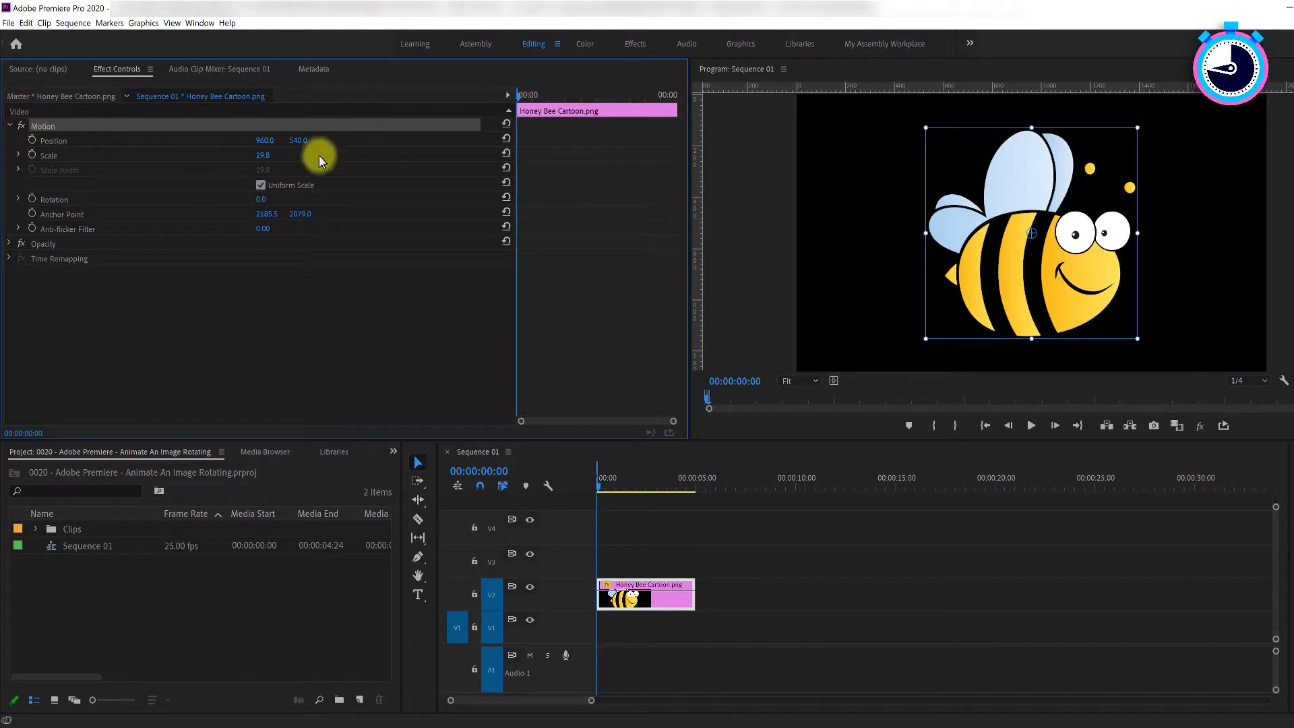
pyautogui.moveTo(31, 203)
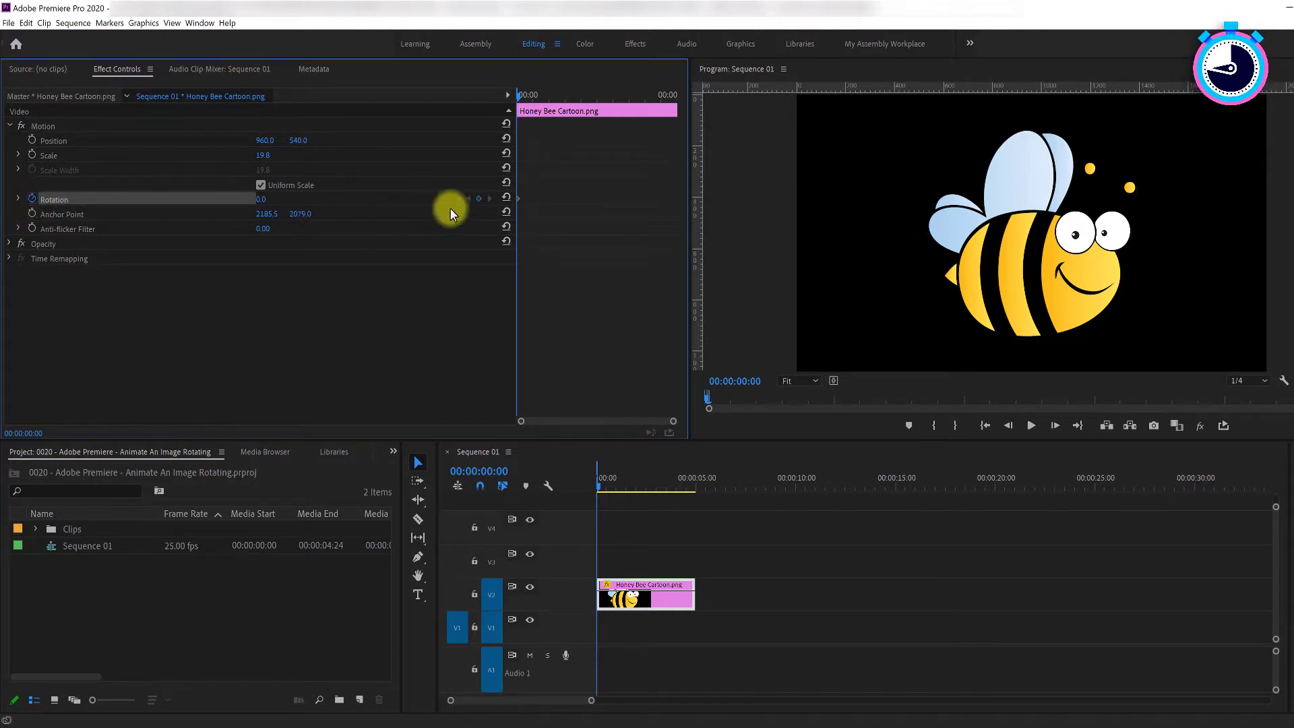
pyautogui.moveTo(523, 221)
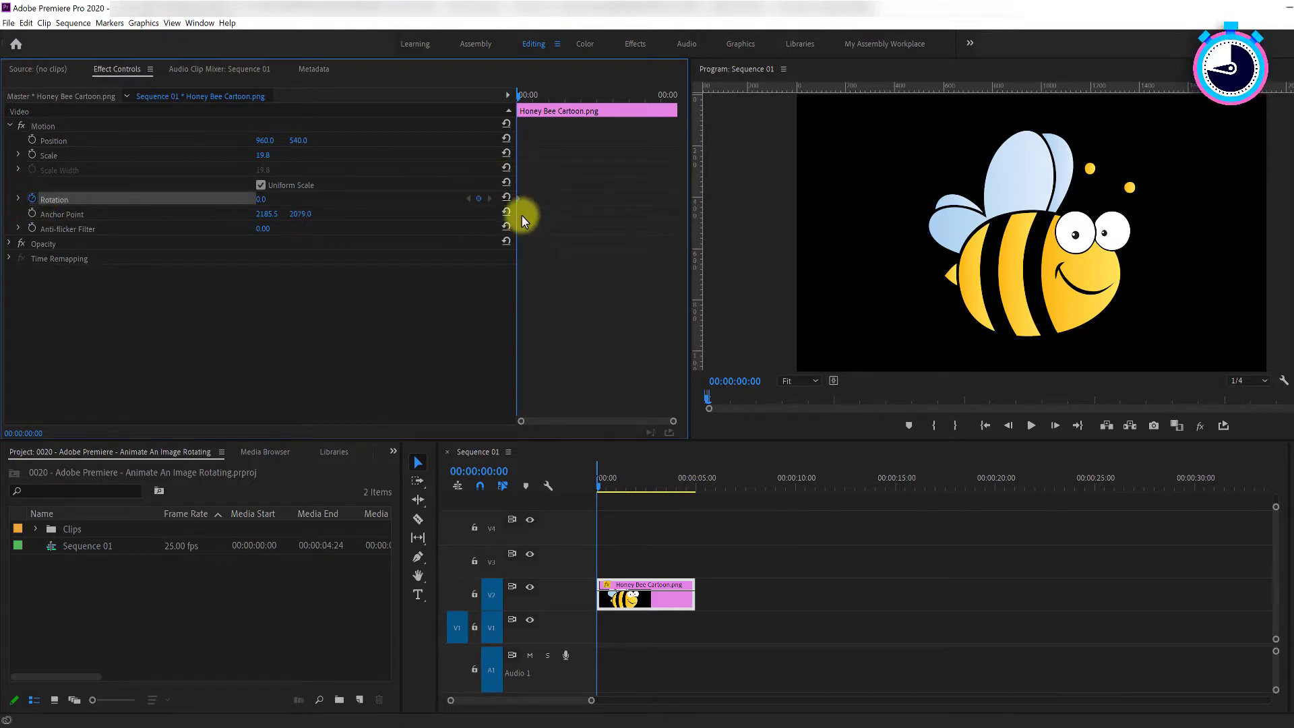
# - Add an end-of-clip Rotation keyframe on the bee so it spins
pyautogui.click(518, 96)
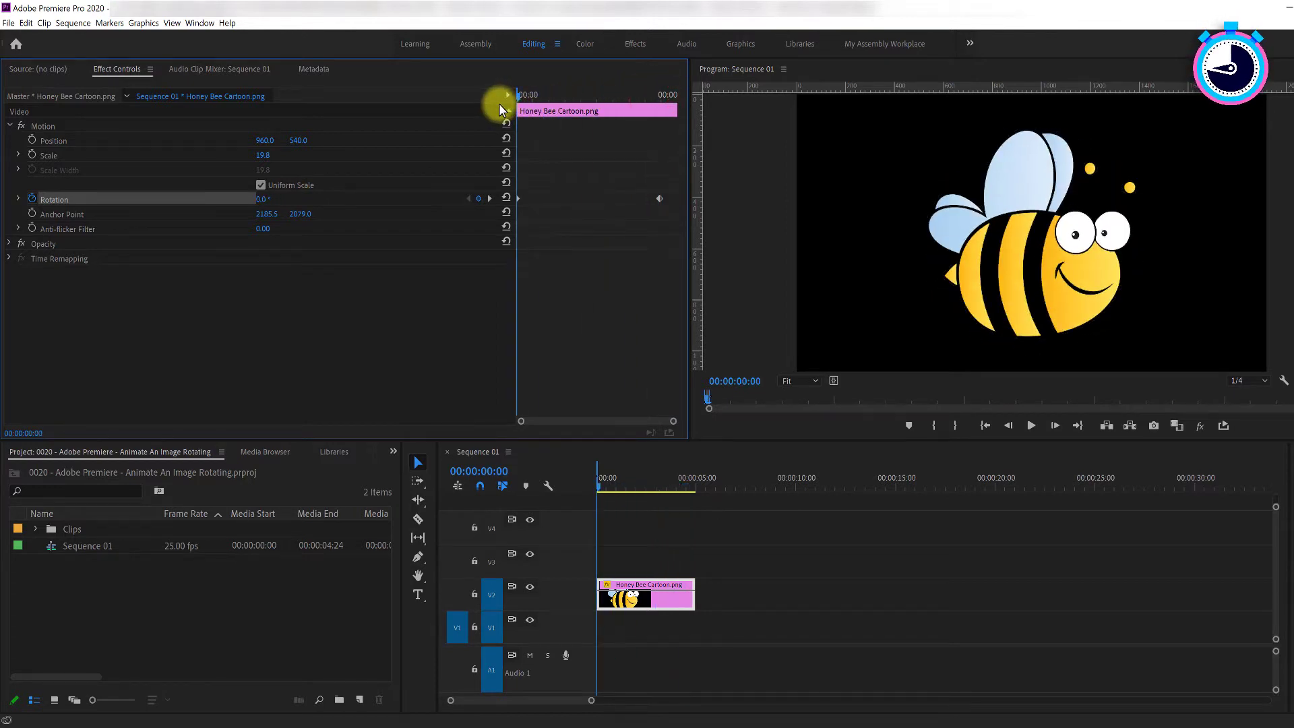
pyautogui.click(1031, 425)
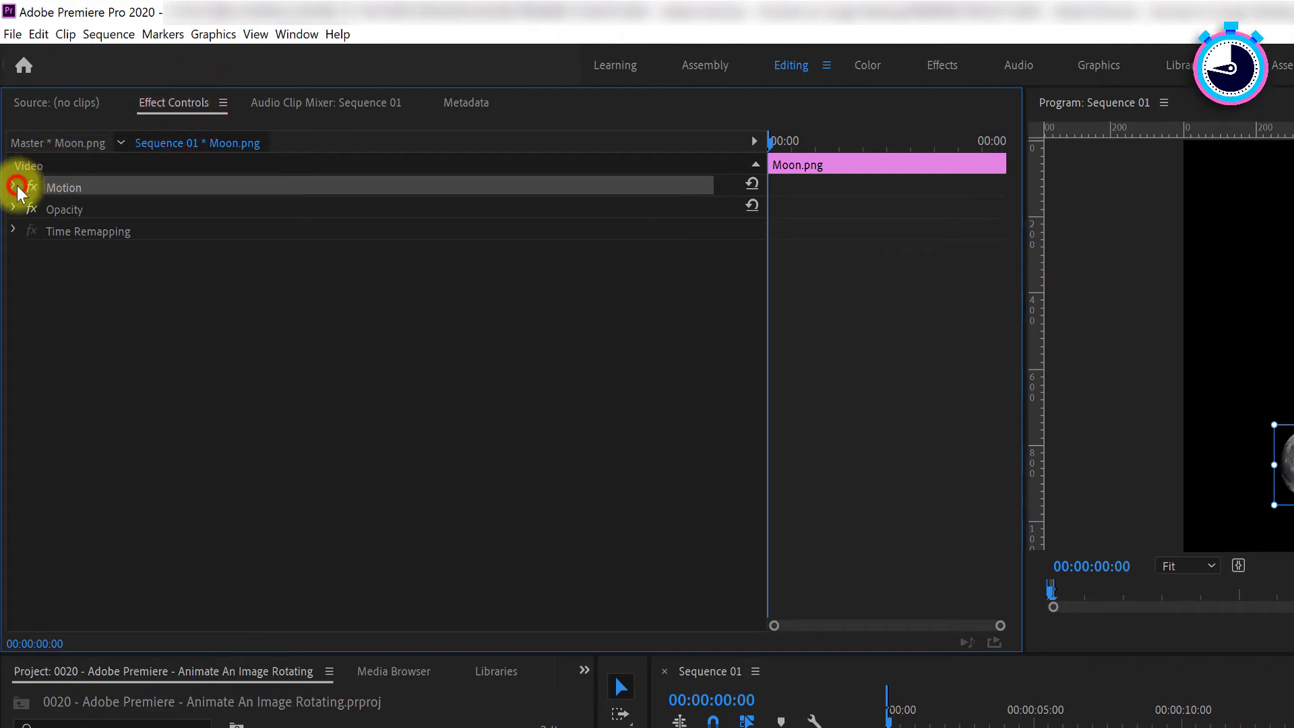
# - Expand the moon's Motion properties and set Rotation keyframes so it orbits Earth
pyautogui.click(18, 186)
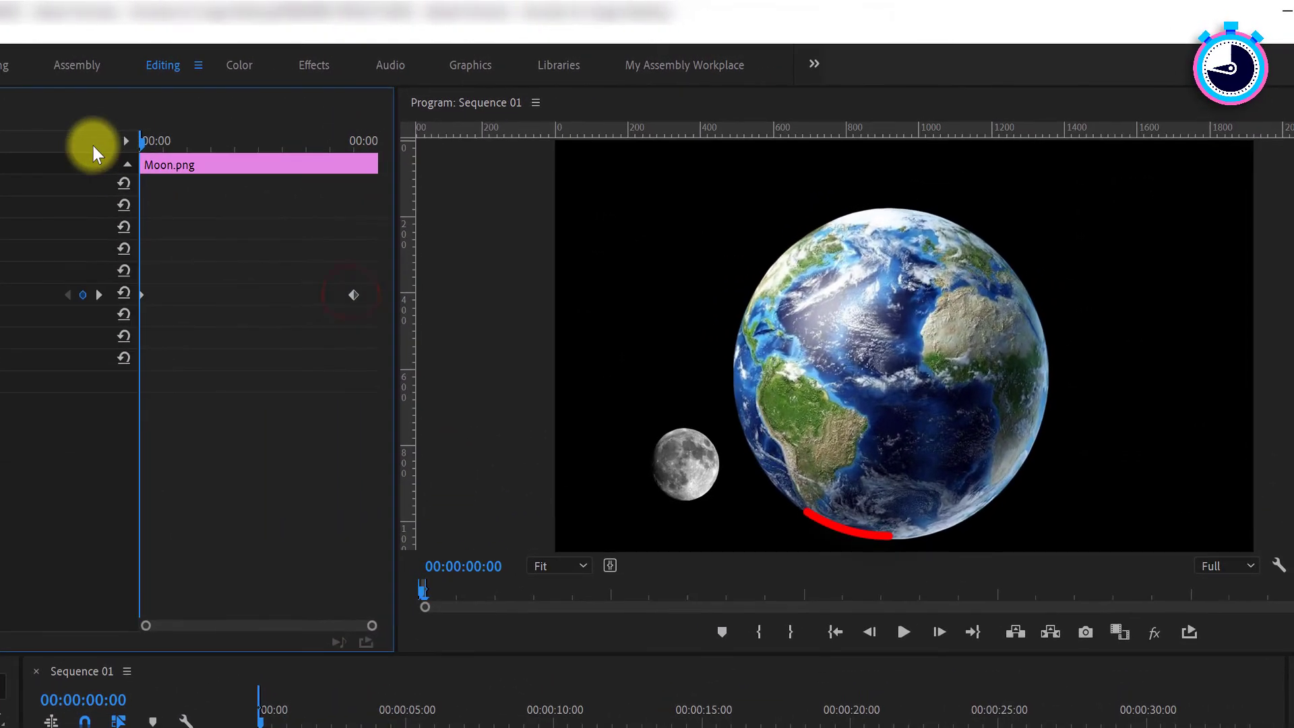
pyautogui.click(904, 633)
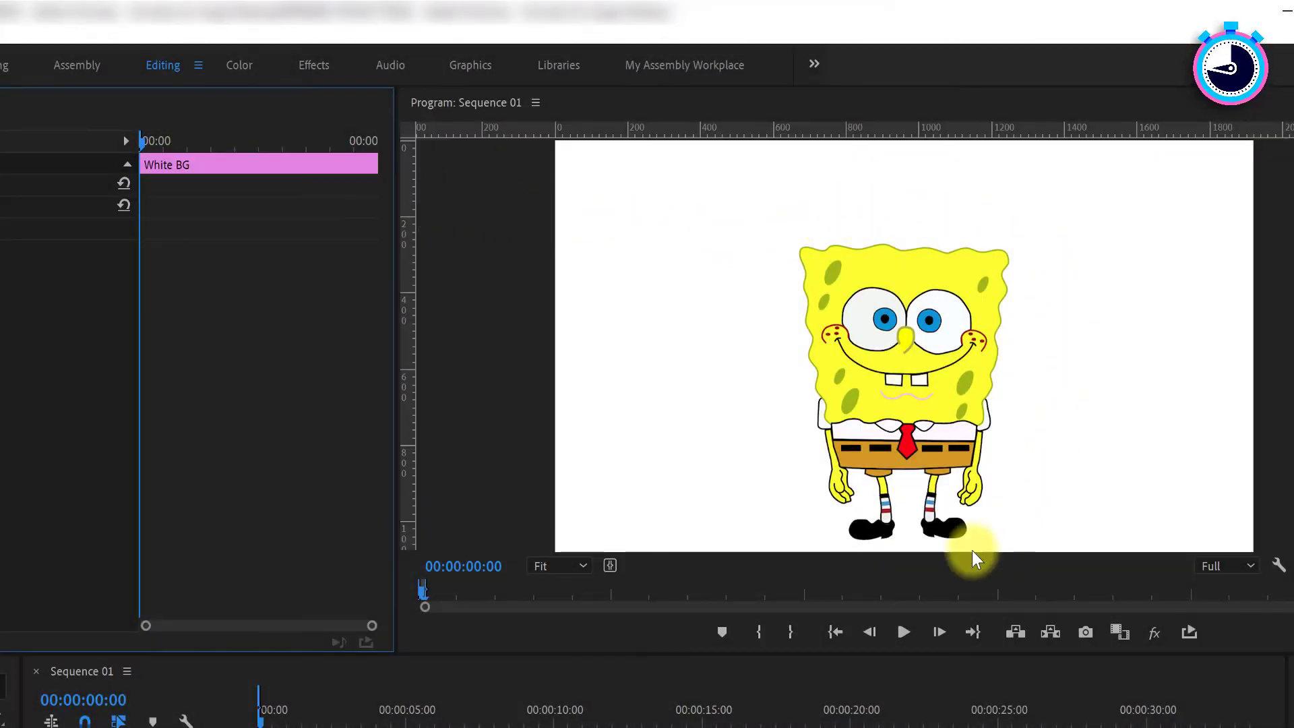
pyautogui.moveTo(1013, 274)
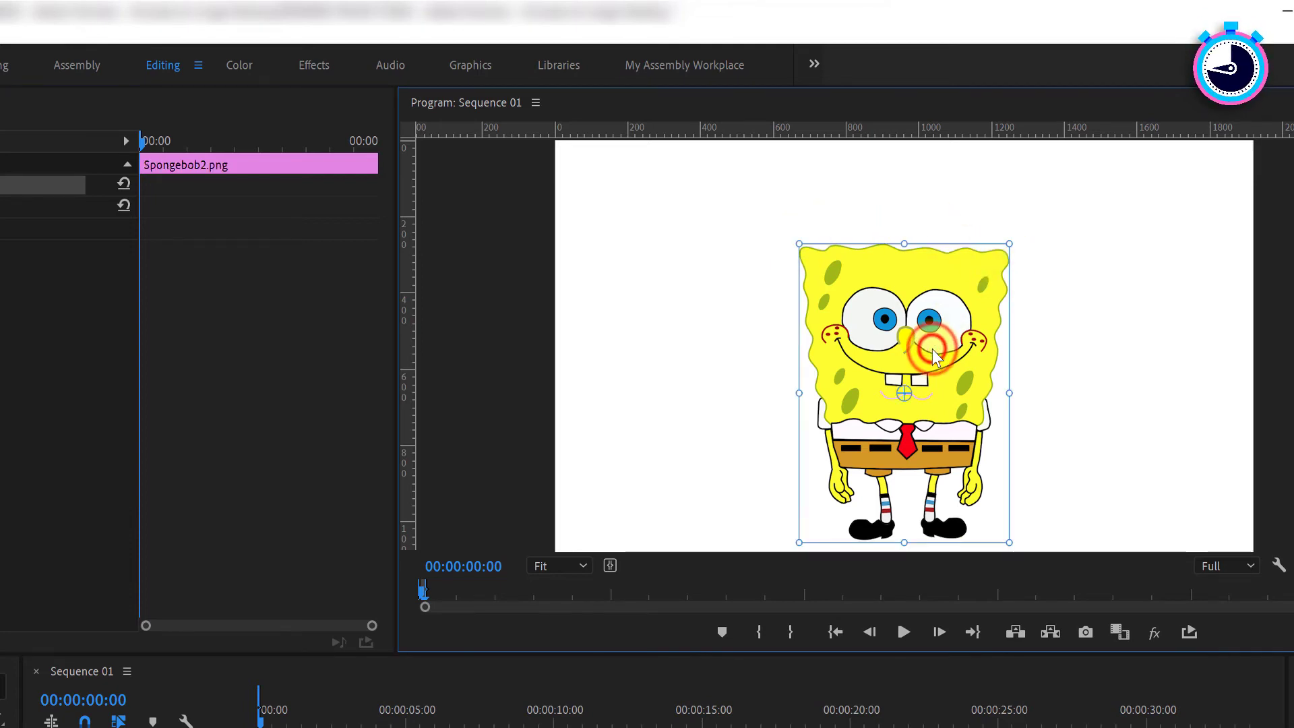
# - Hold Ctrl on the selected SpongeBob clip to ready moving its anchor point
pyautogui.press('Ctrl')
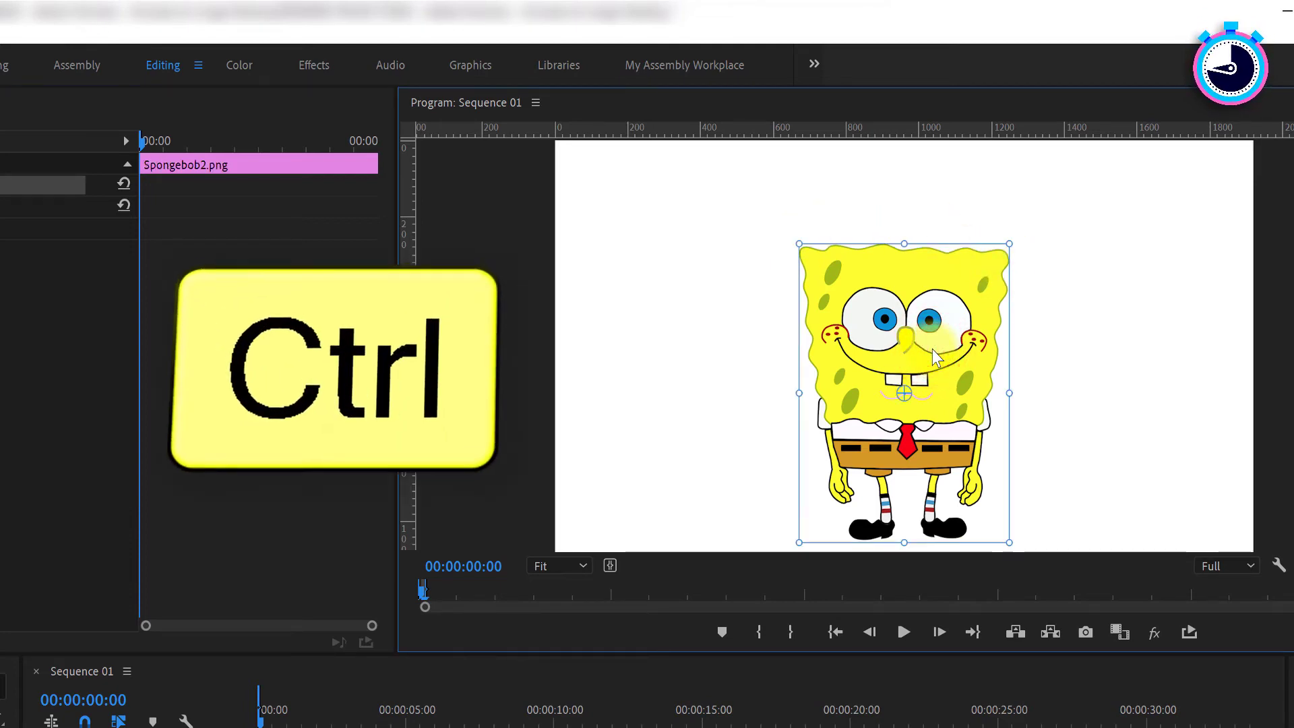